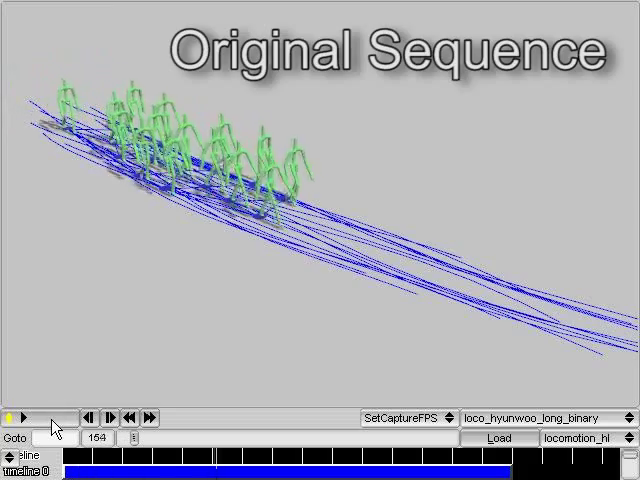
Replay the original group sequence along its long, nearly straight blue trajectories.
click(33, 417)
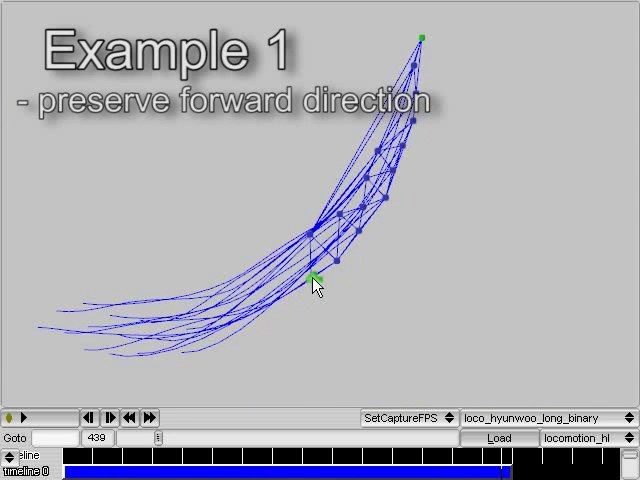
Replay the curved, forward-direction group motion with characters walking the bent paths.
click(27, 418)
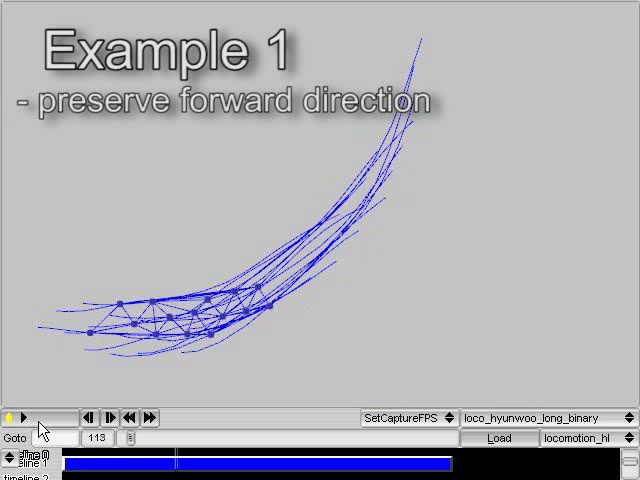
click(32, 421)
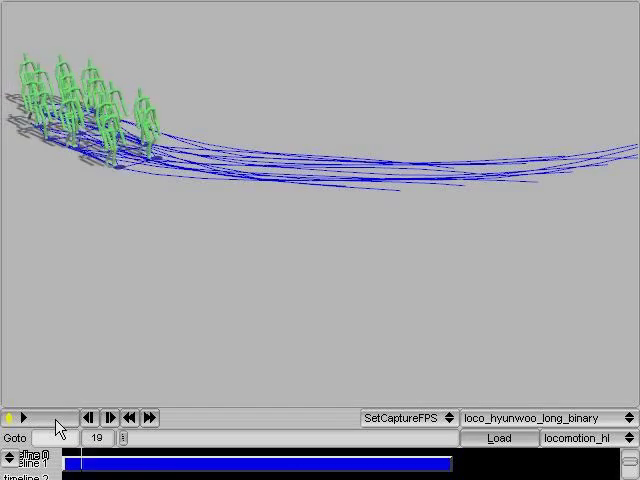
click(26, 418)
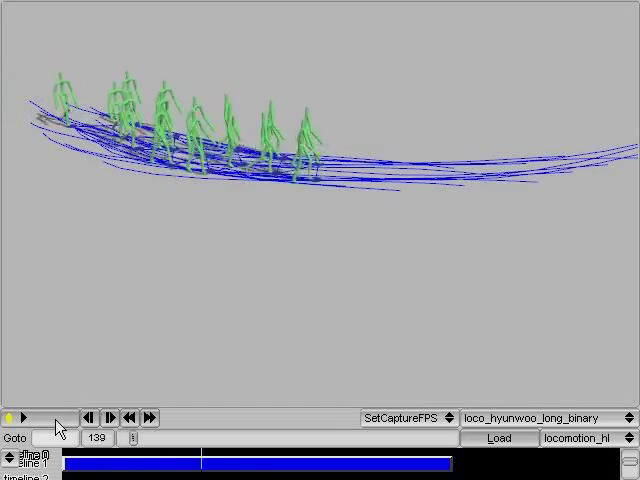
click(27, 418)
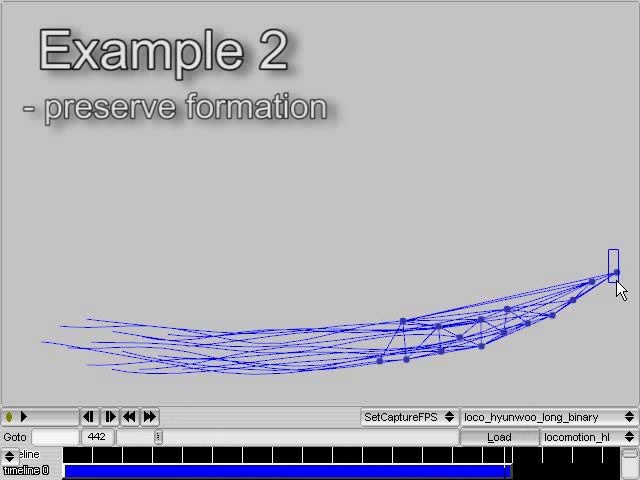
Move the path end point to bend trajectories, then replay the formation-preserving motion.
click(617, 271)
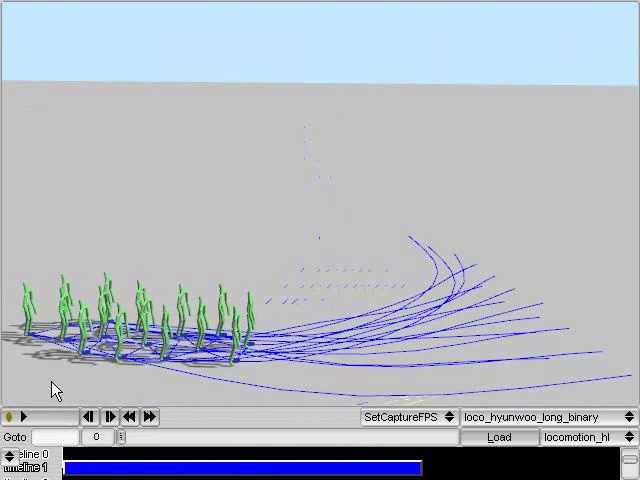
mouse_move(52, 424)
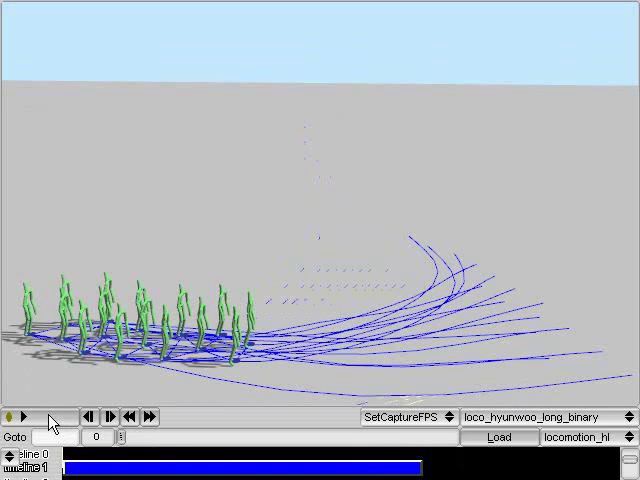
click(22, 418)
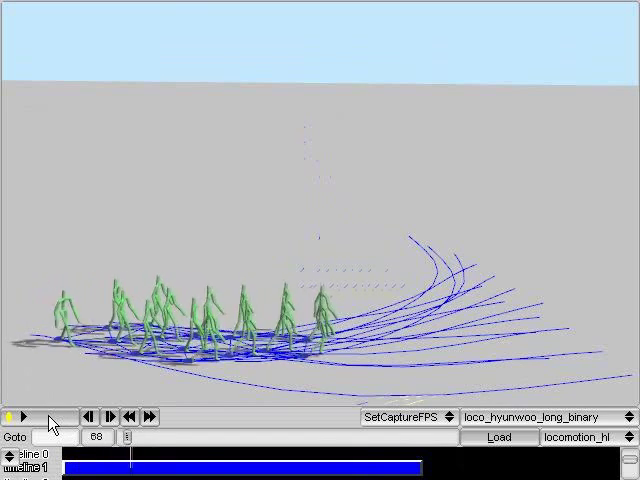
click(28, 417)
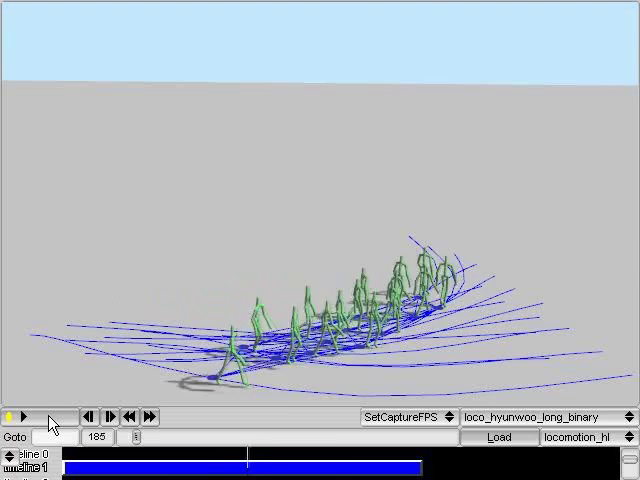
click(26, 417)
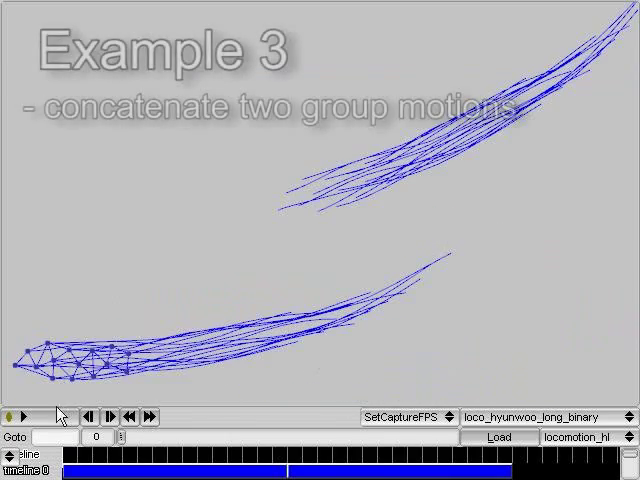
Step through the two group motions to show formations at their joining ends.
click(18, 417)
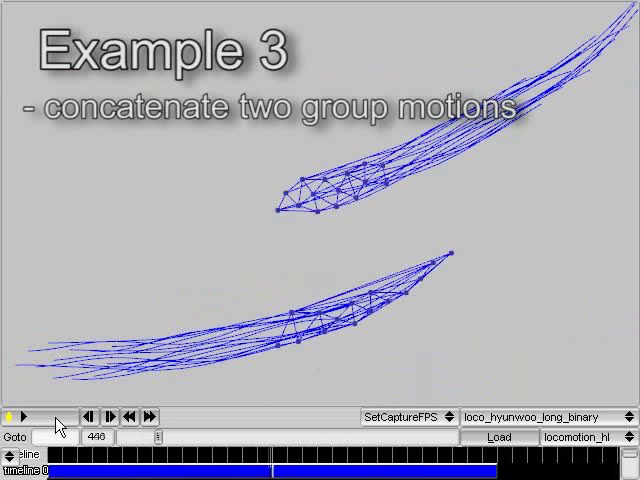
click(37, 417)
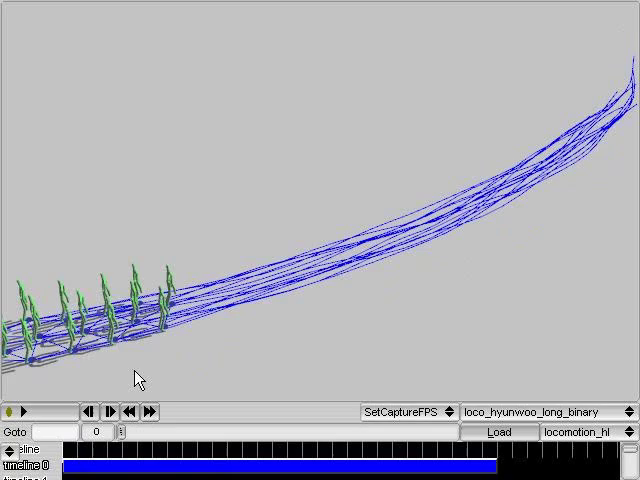
Replay the concatenated group motion from the start of the joined path.
click(32, 409)
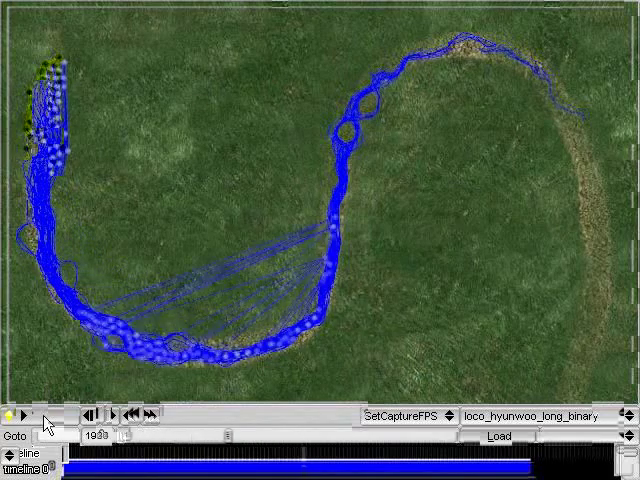
Play the group walking the S-shaped route across the grass field.
click(32, 416)
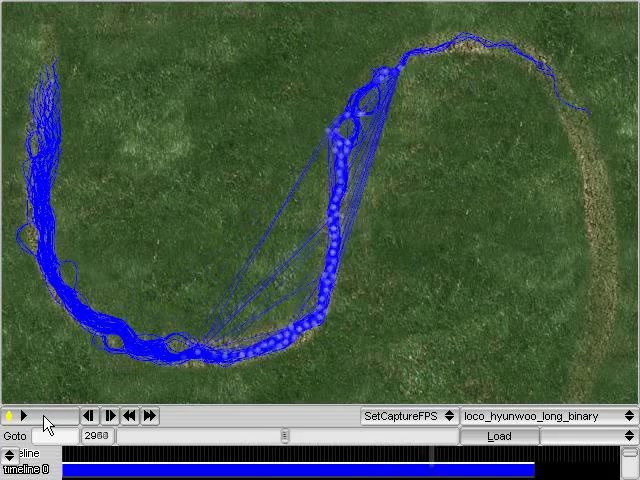